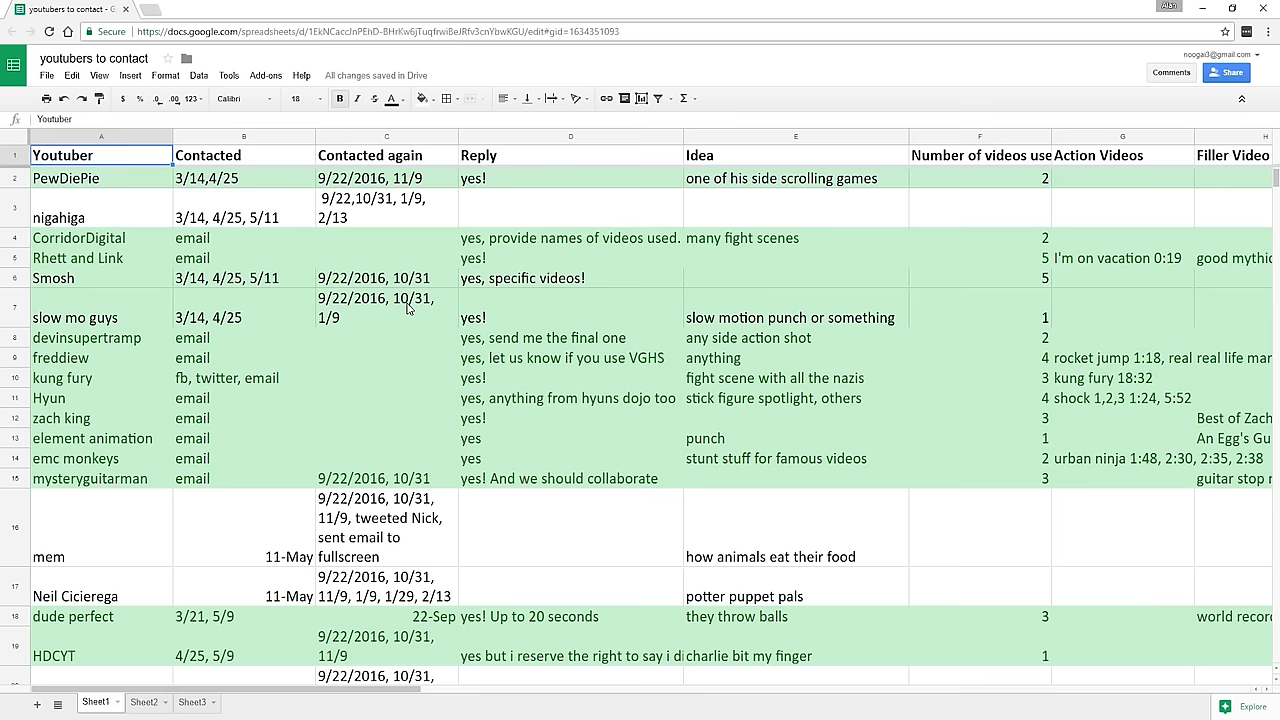
- Open AVY_SC08_21.fla and scrub to where the stick figure tears the YouTube video apart
scroll("down", 3)
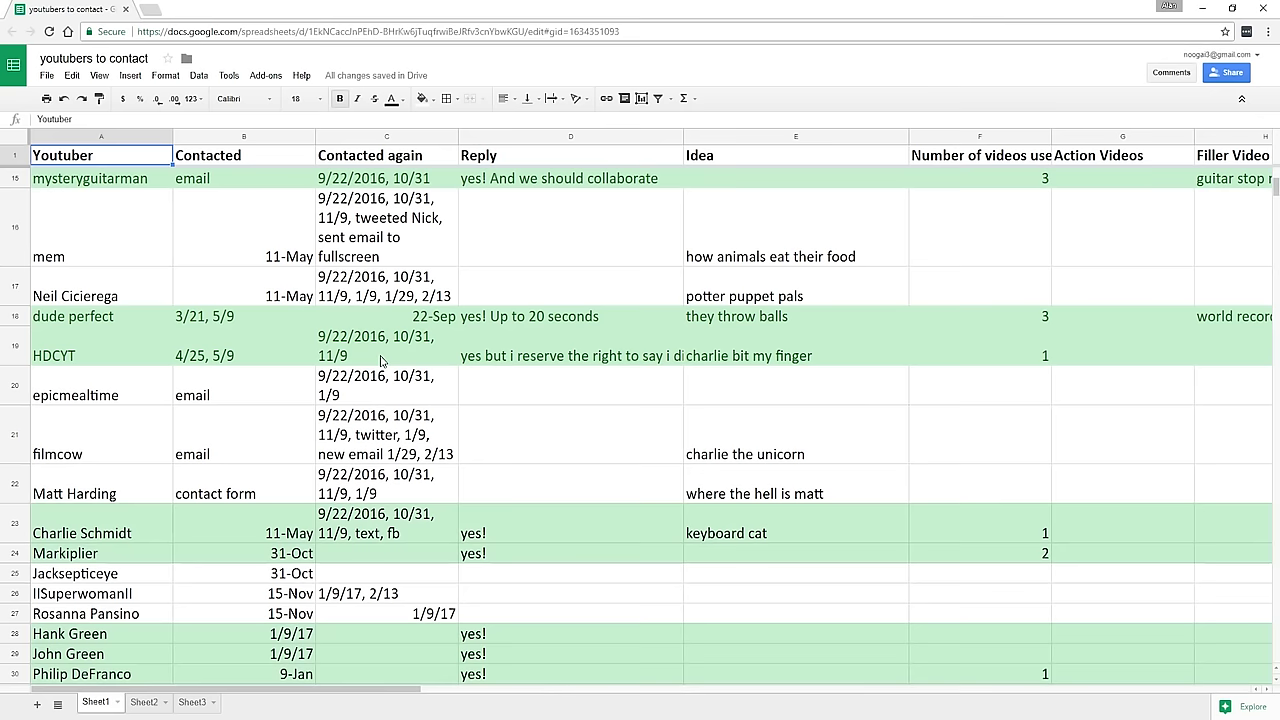
scroll("up", 3)
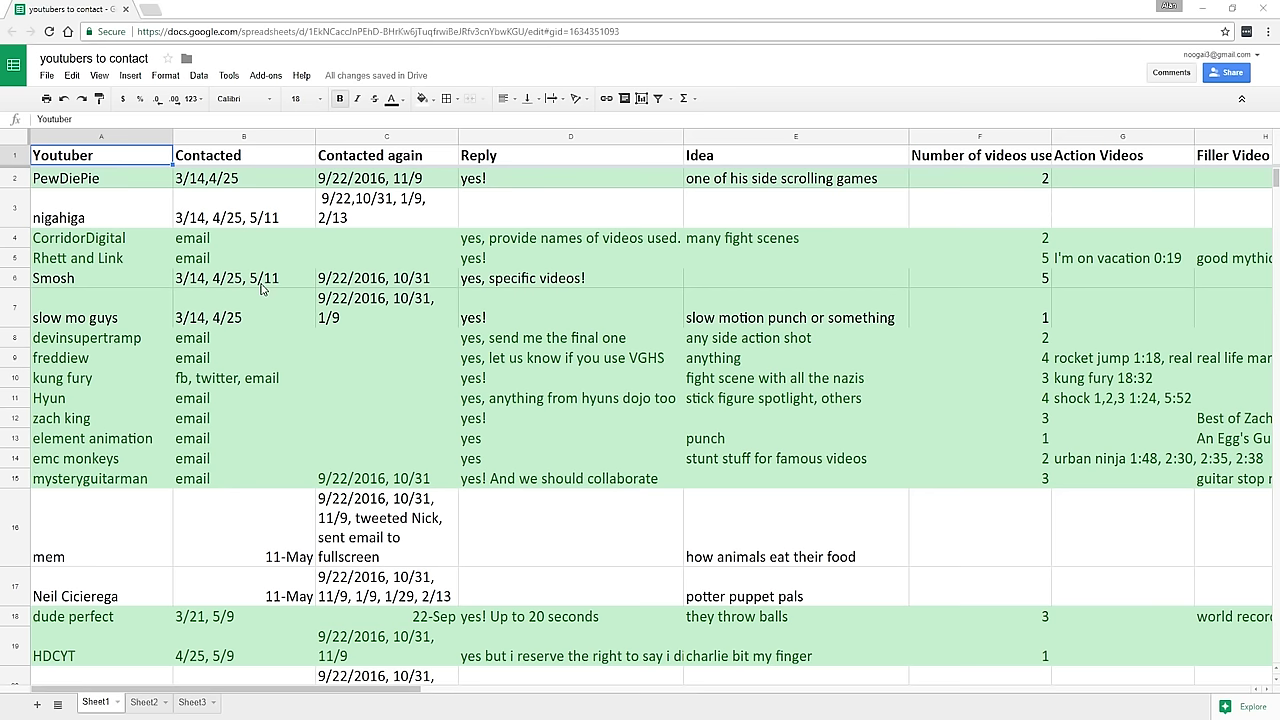
scroll("down", 3)
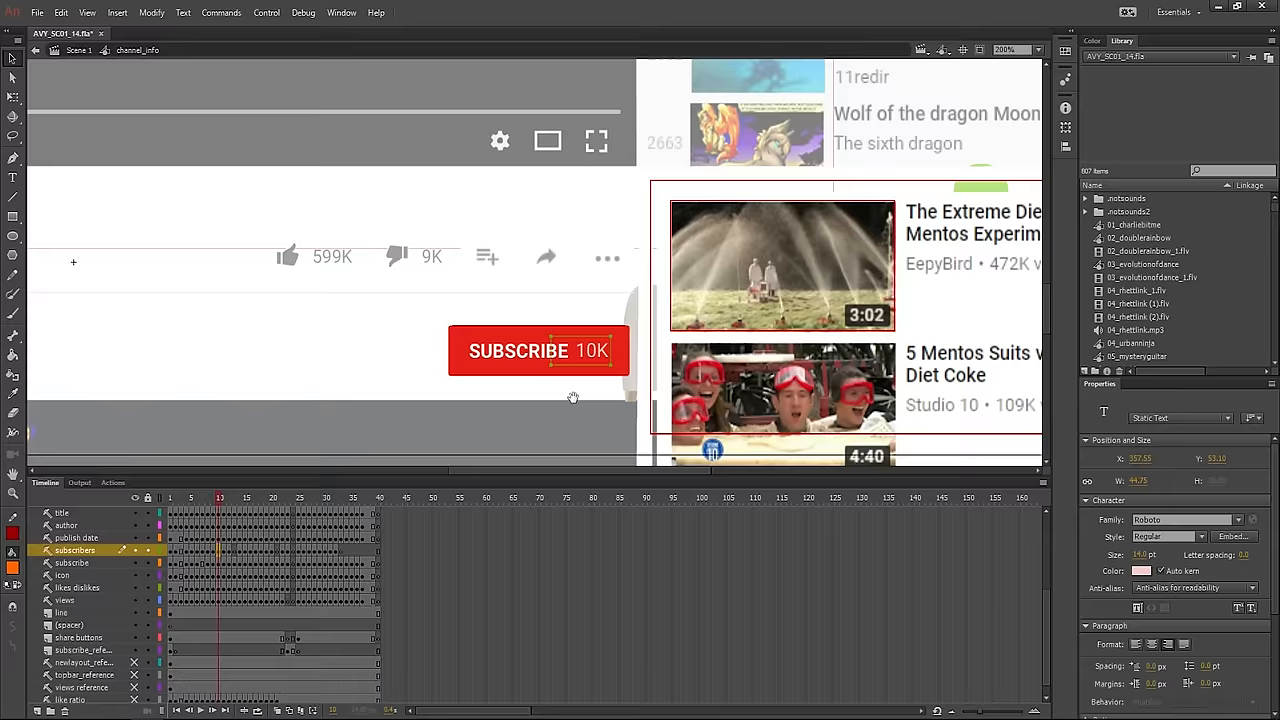
left_click(140, 33)
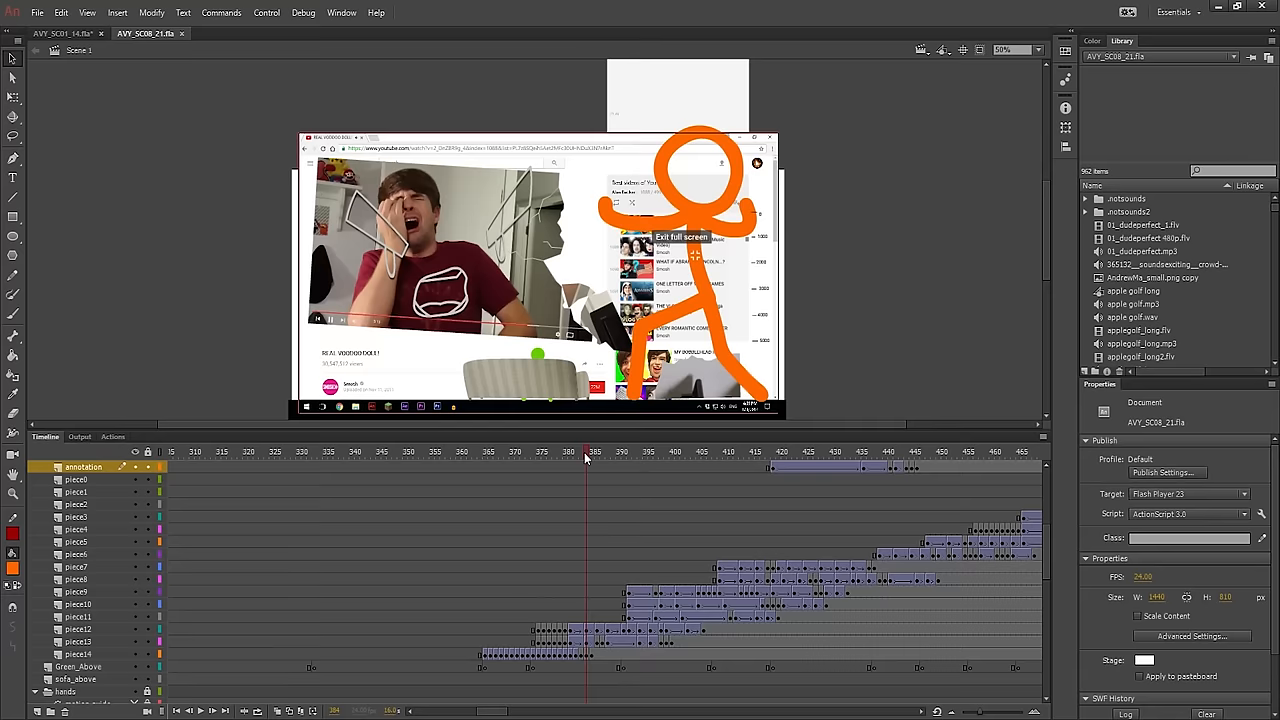
left_click(912, 451)
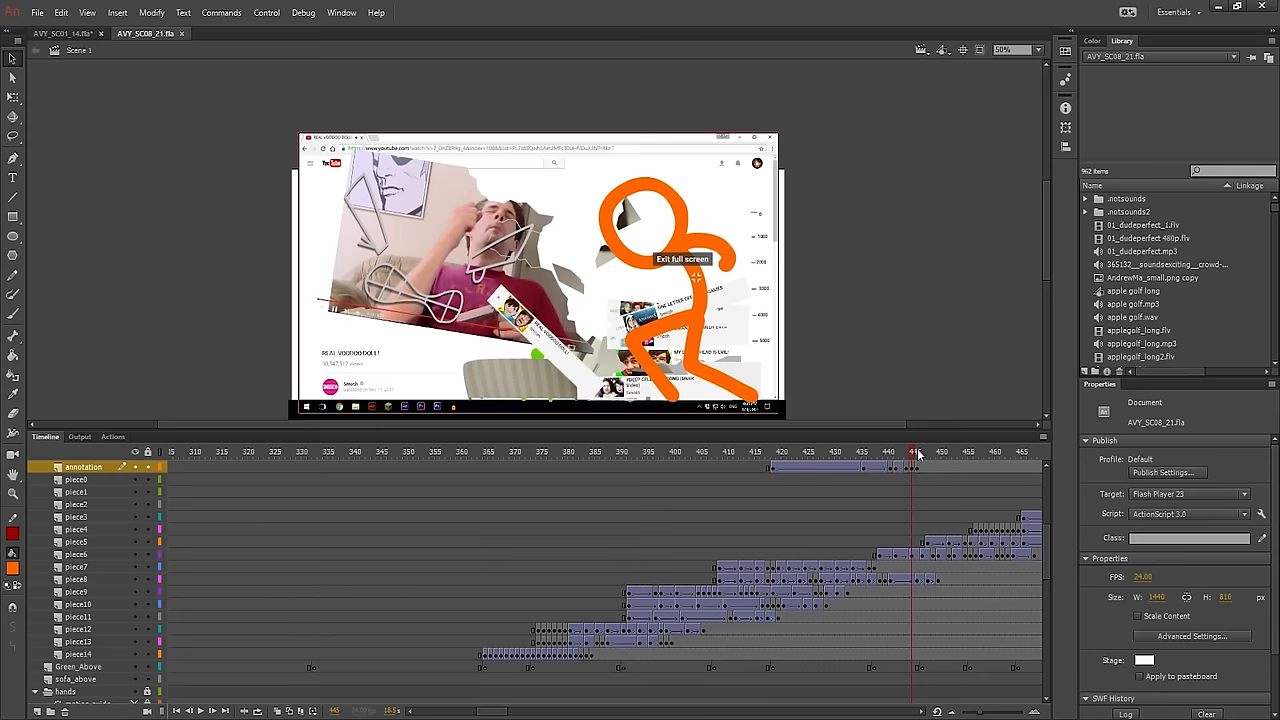